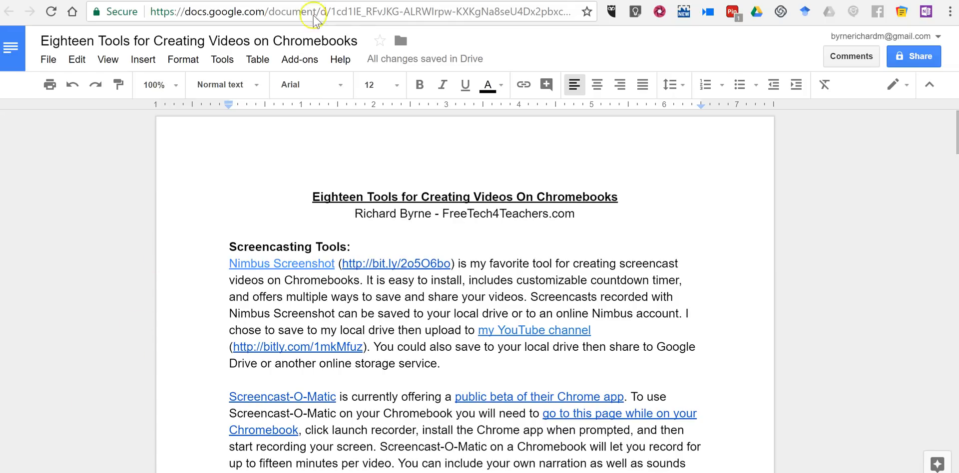
Launch the Kaizena add-on from the Add-ons menu beside the Eighteen Tools document
left_click(299, 59)
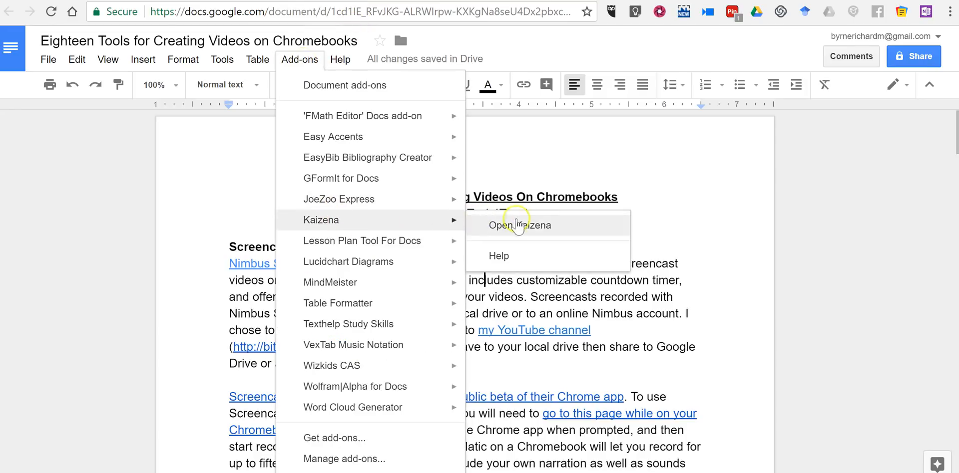
left_click(520, 226)
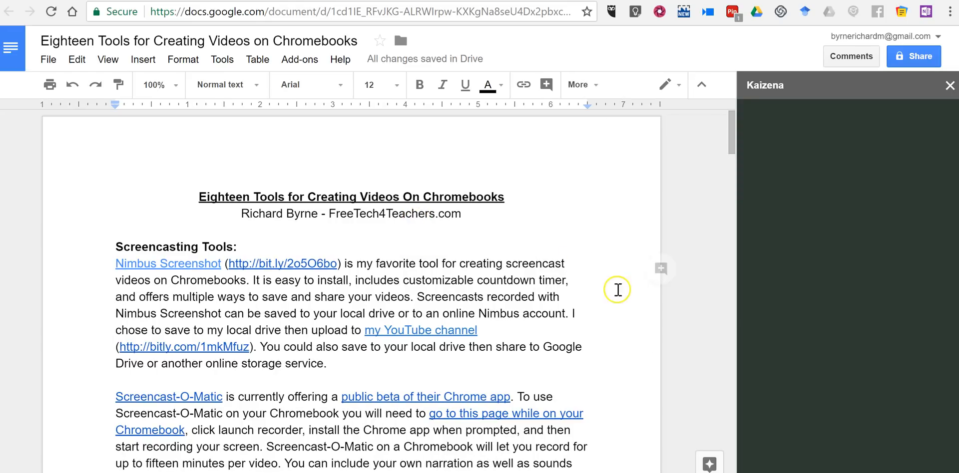
mouse_move(780, 341)
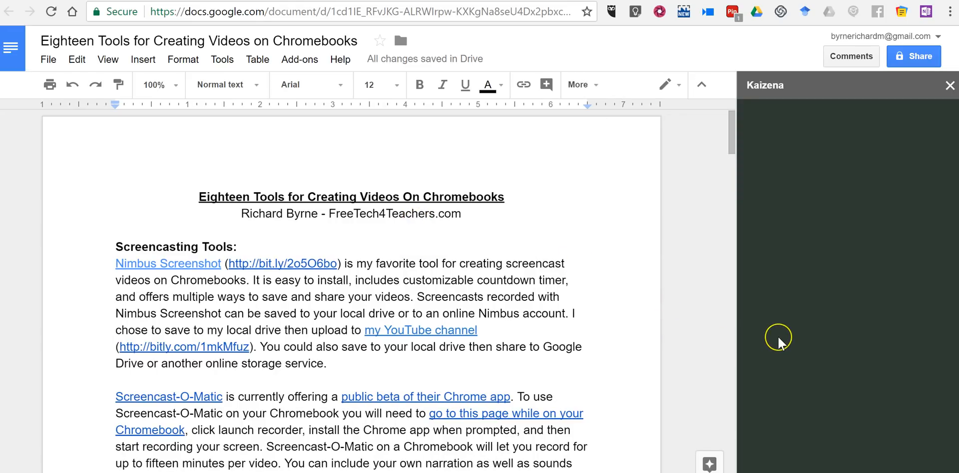
mouse_move(791, 335)
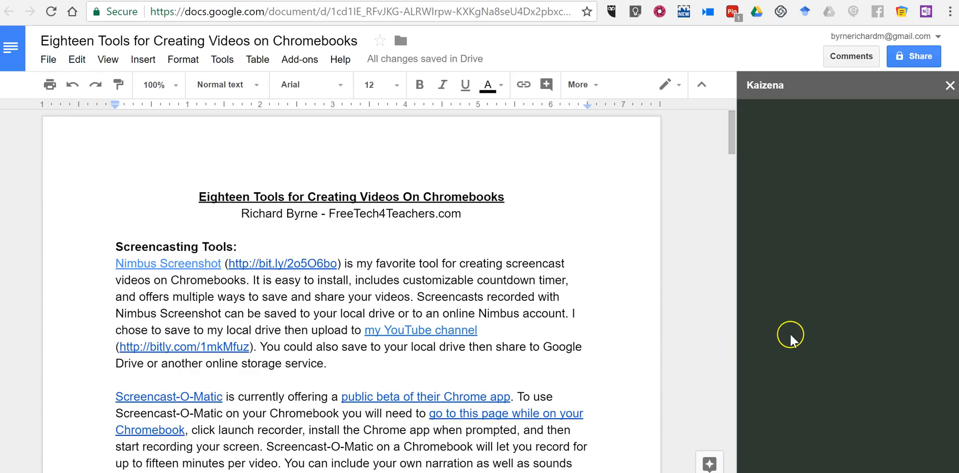
mouse_move(919, 150)
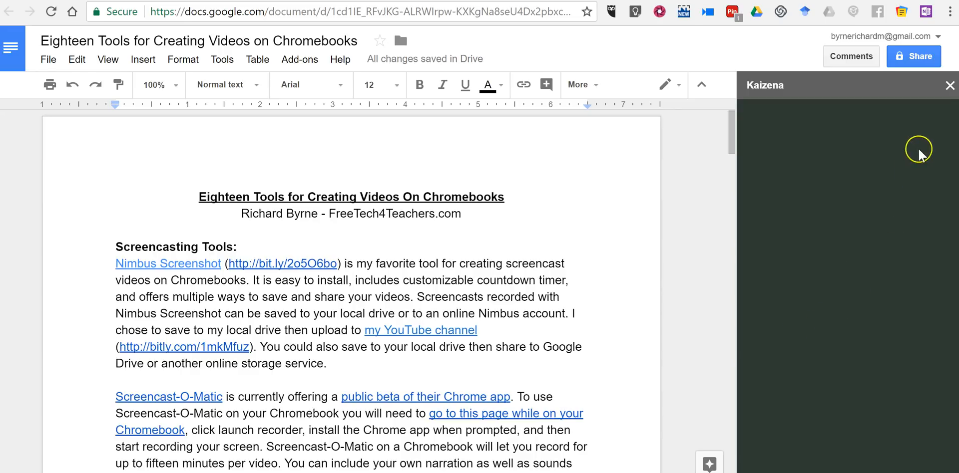
mouse_move(948, 86)
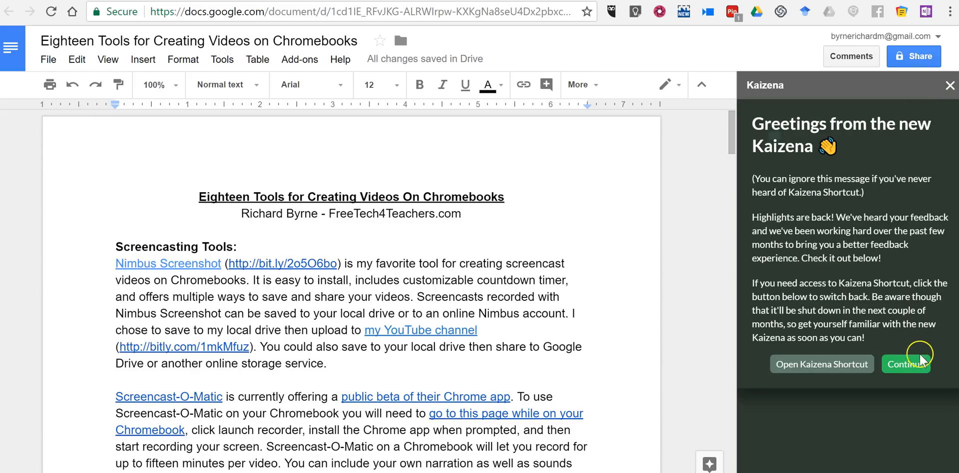
Continue past the Kaizena welcome screens into the feedback experience
left_click(905, 364)
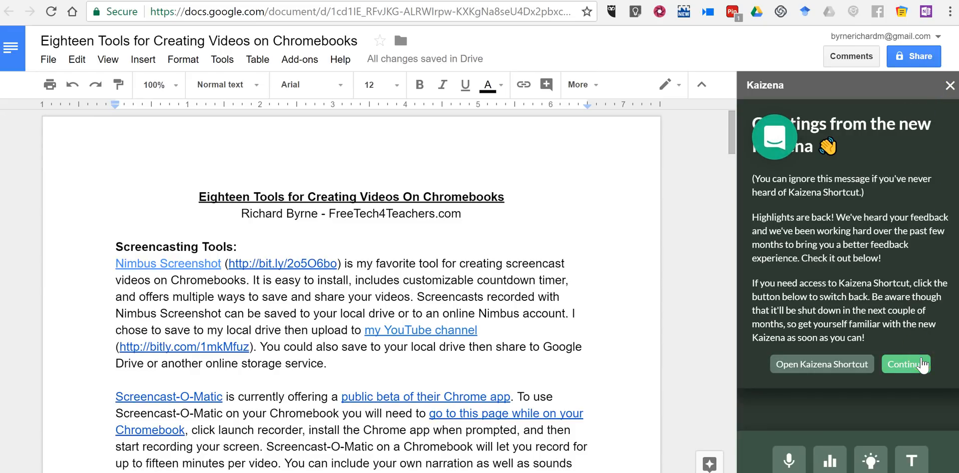
mouse_move(821, 365)
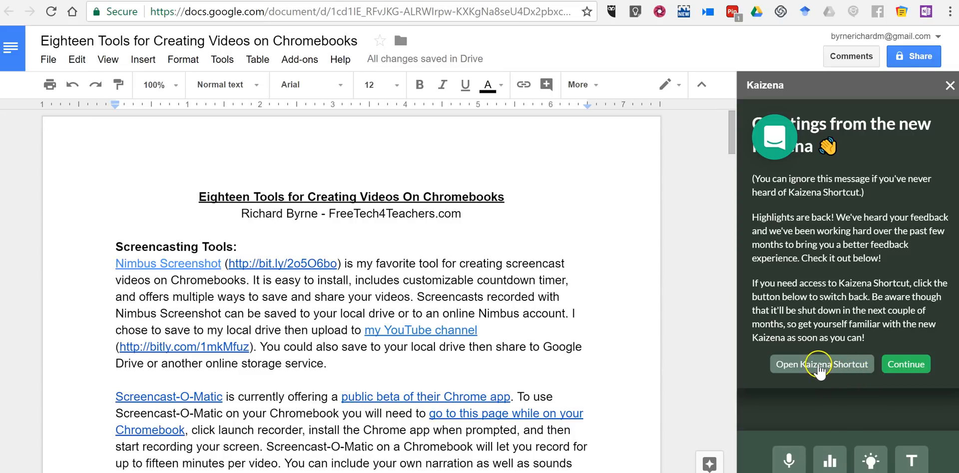
mouse_move(820, 370)
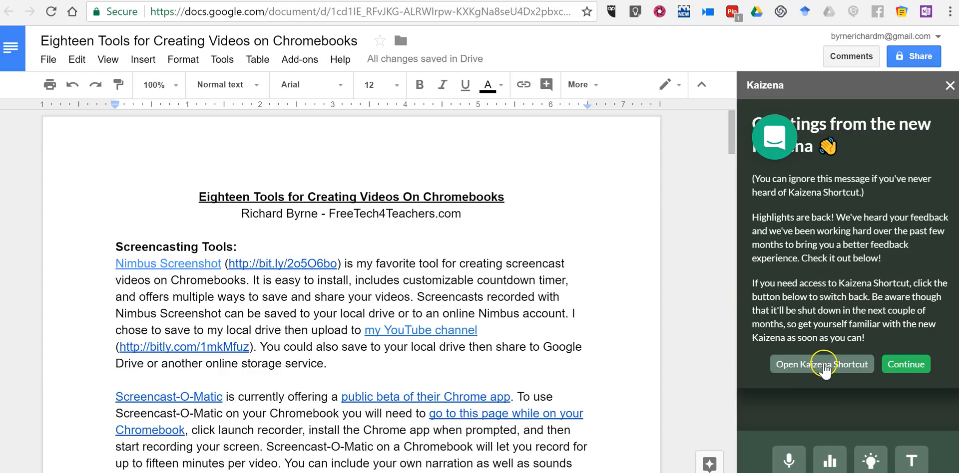
mouse_move(825, 370)
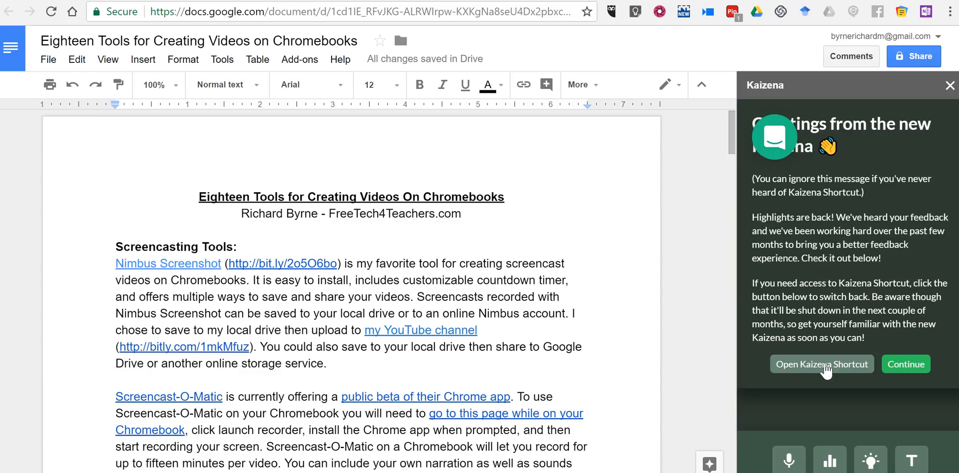
mouse_move(801, 259)
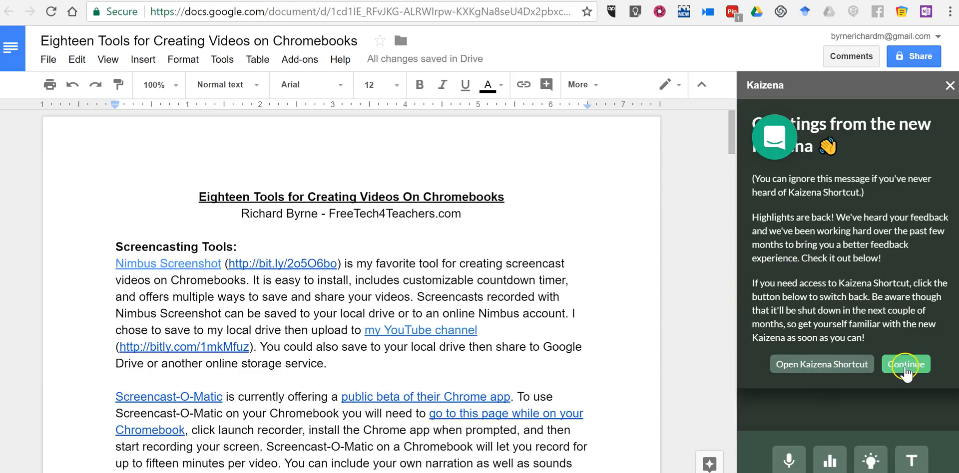
left_click(905, 364)
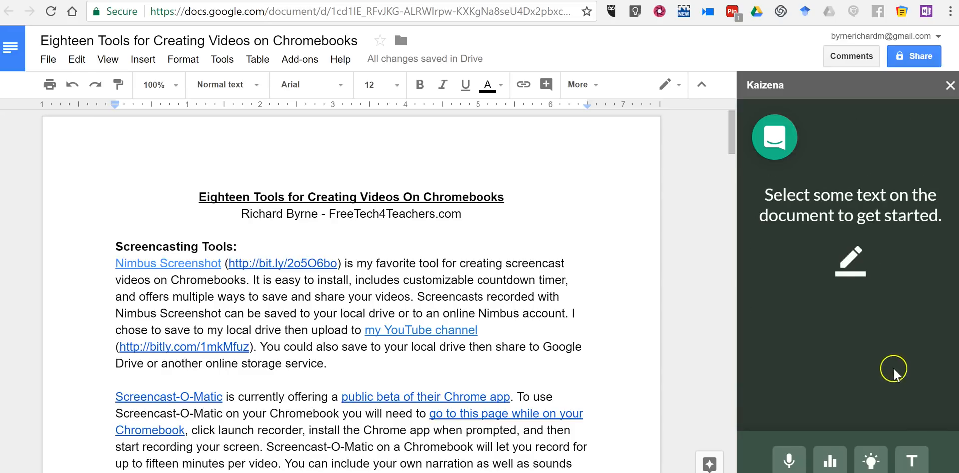
mouse_move(362, 270)
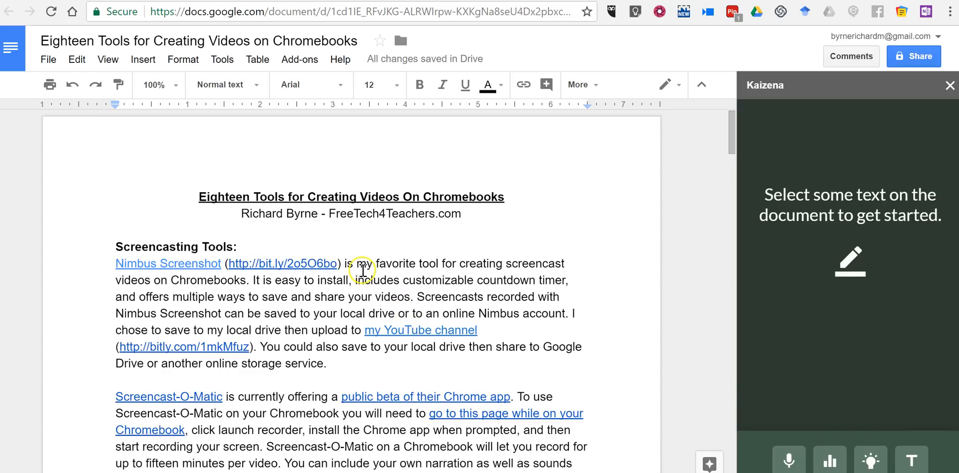
Highlight the screencast-videos phrase, record a voice message, and post it as a comment
left_click_drag(361, 263, 287, 297)
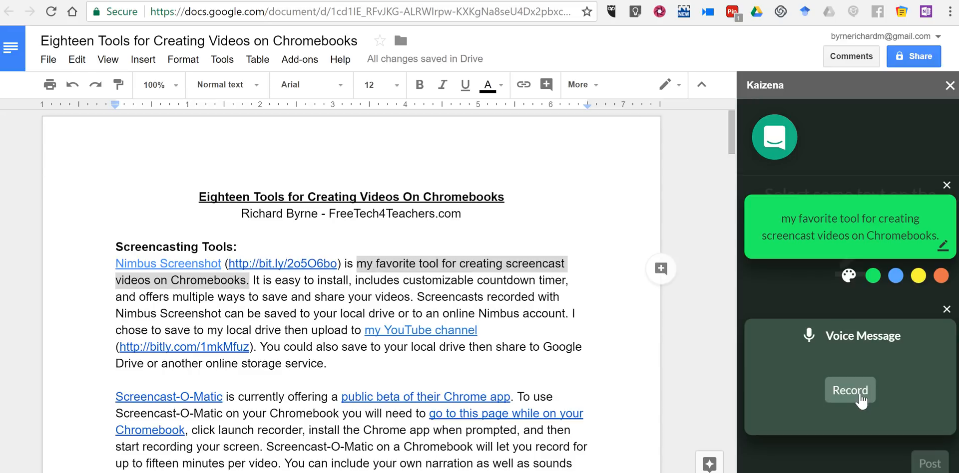
left_click(850, 390)
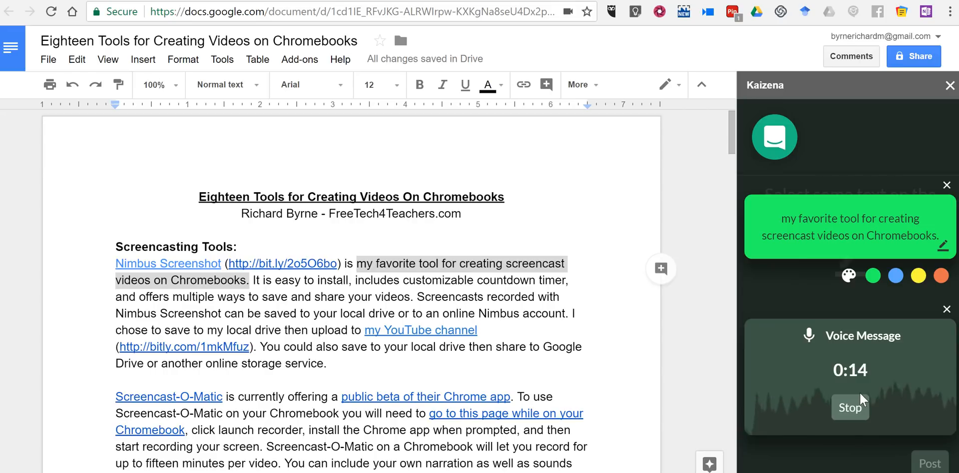
left_click(849, 408)
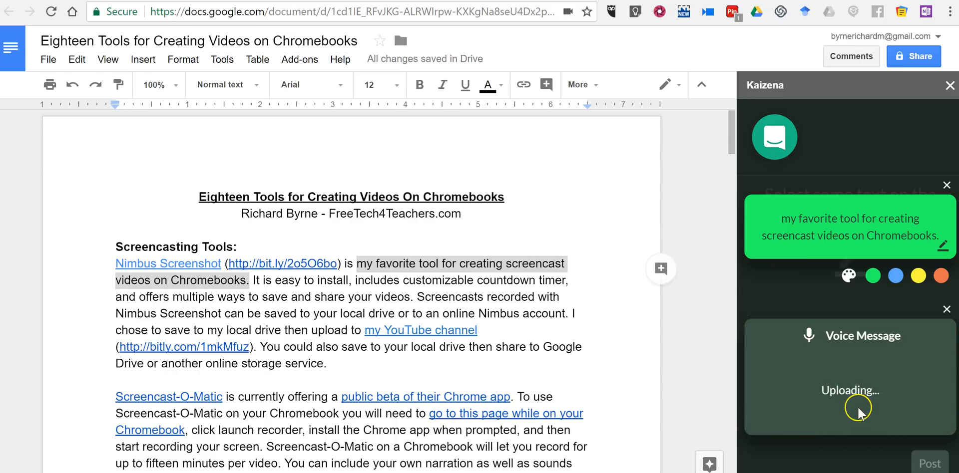
mouse_move(862, 416)
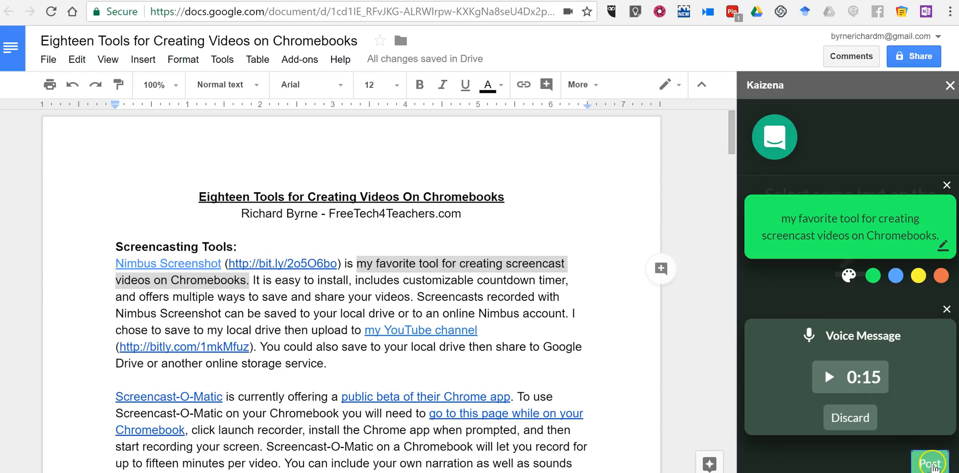
left_click(929, 463)
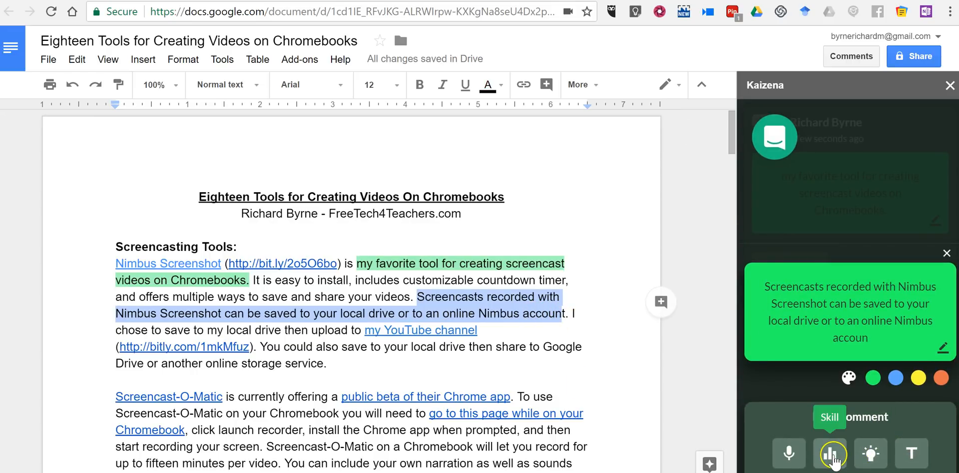
mouse_move(830, 454)
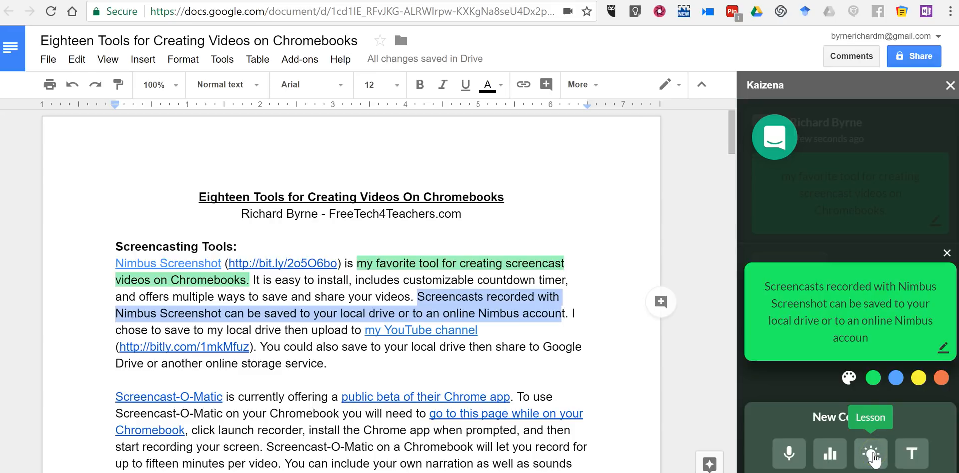
Start a lesson comment on the Nimbus passage and pick Sample Lesson via search 'sam'
left_click(869, 453)
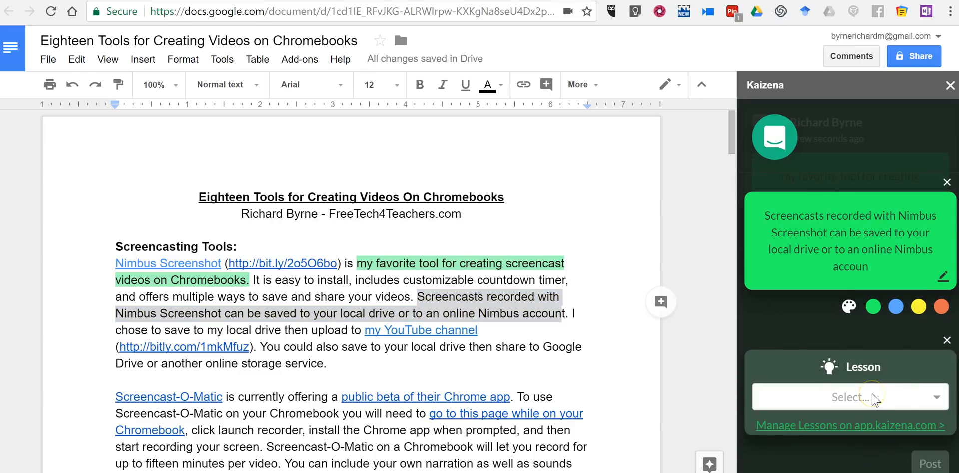
mouse_move(879, 428)
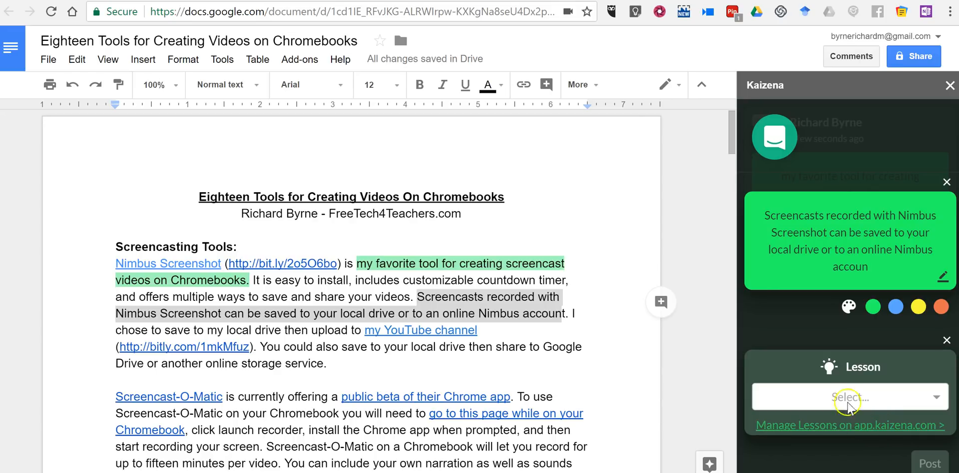
left_click(849, 397)
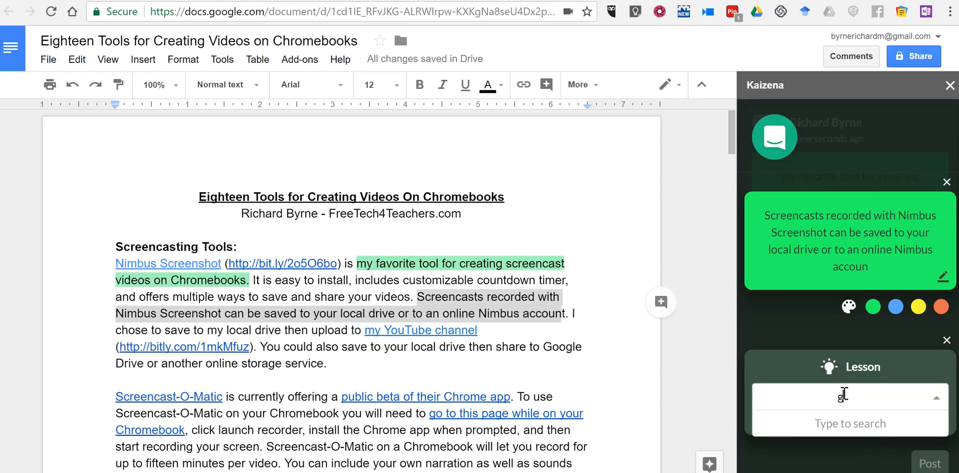
type("gram")
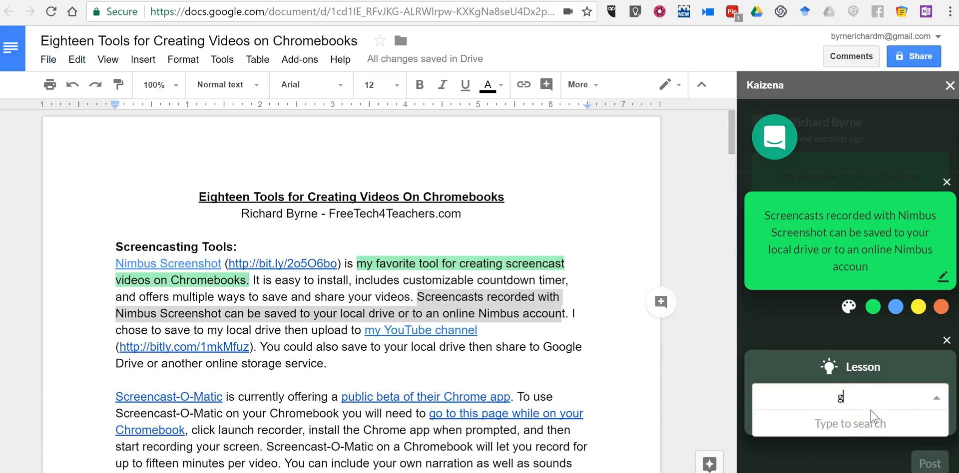
type("sam")
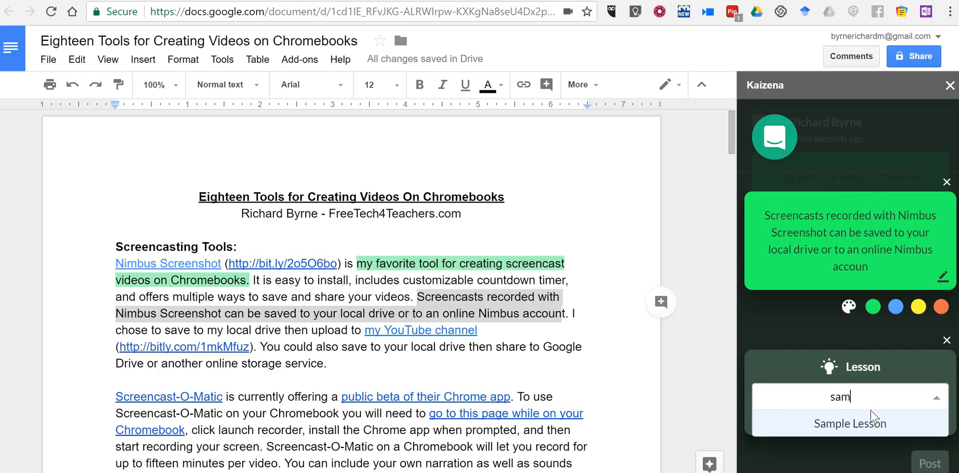
left_click(849, 423)
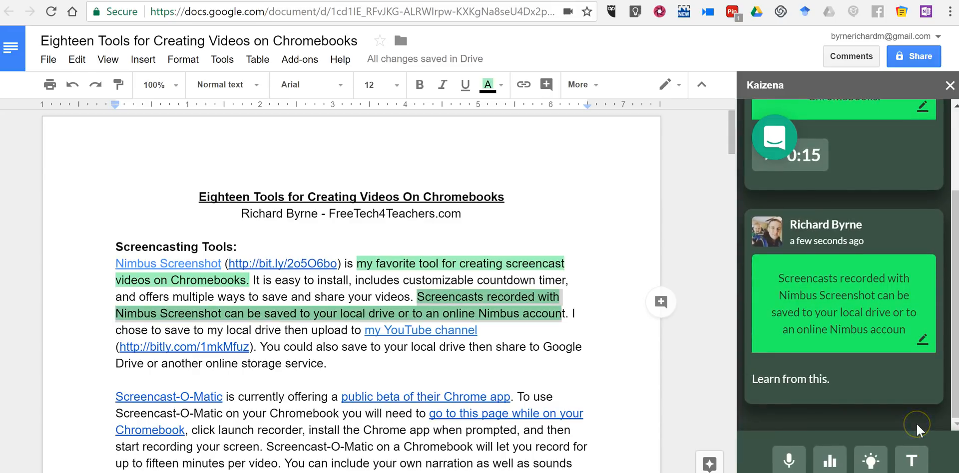
mouse_move(910, 427)
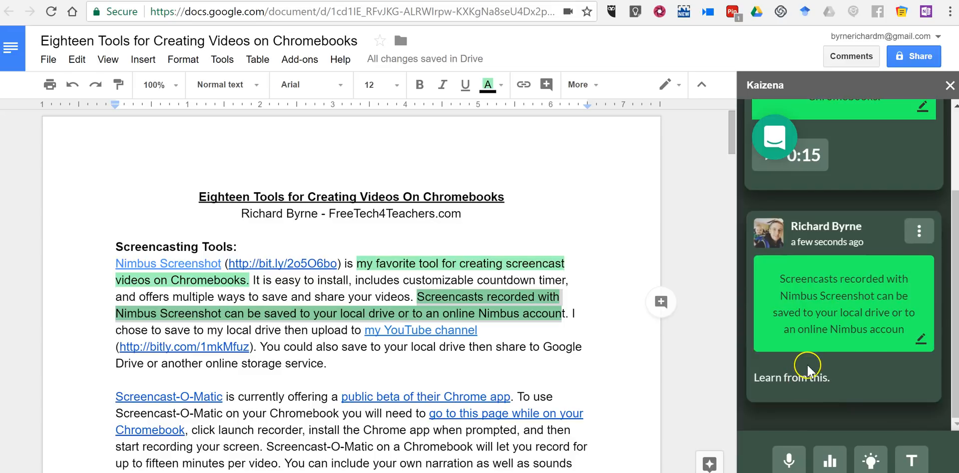
mouse_move(822, 390)
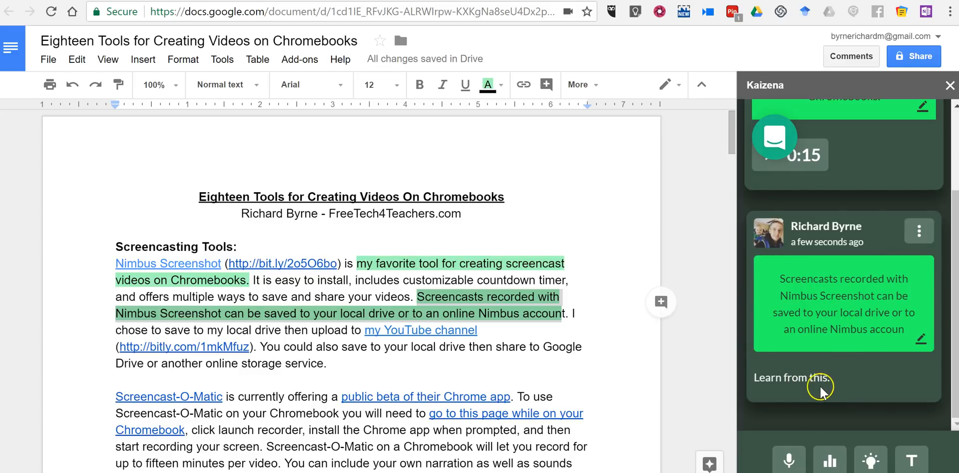
mouse_move(855, 384)
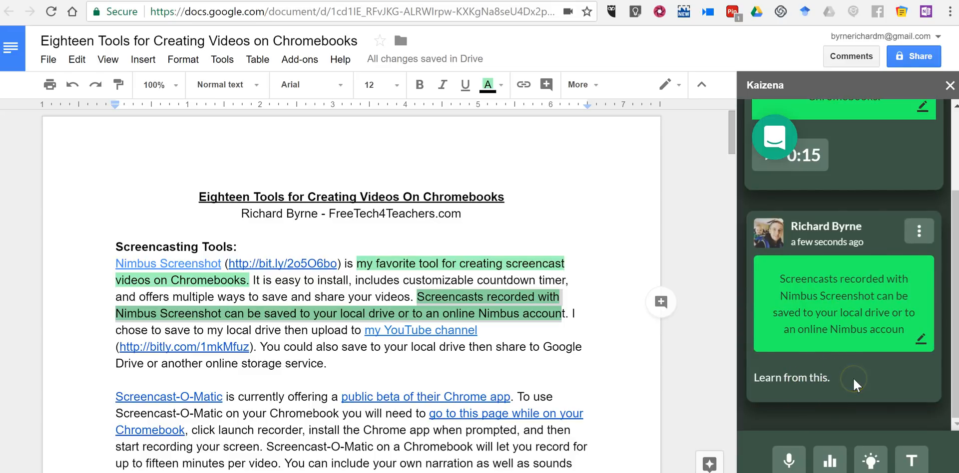